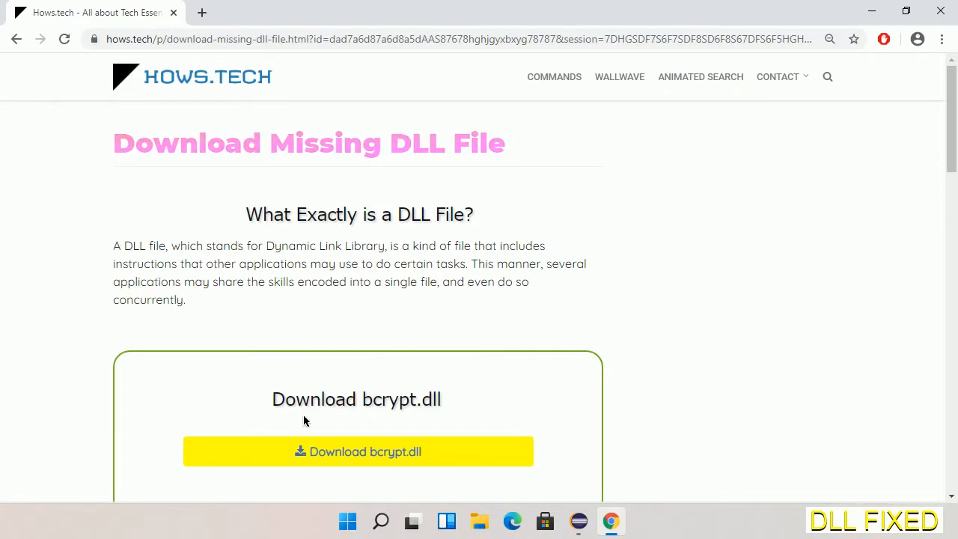
mouse_move(358, 452)
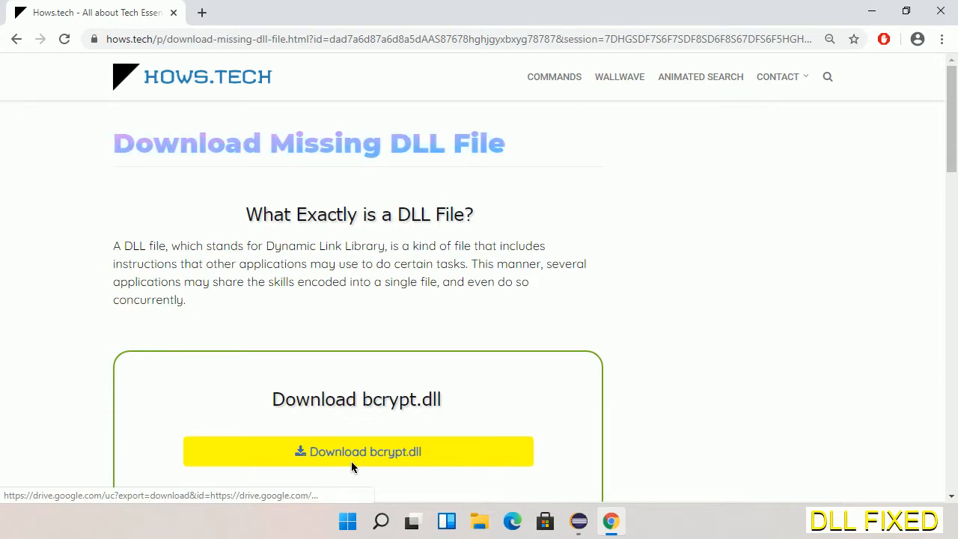
Step: Download bcrypt.dll from the Hows.tech missing-DLL page and save it to Downloads
click(380, 12)
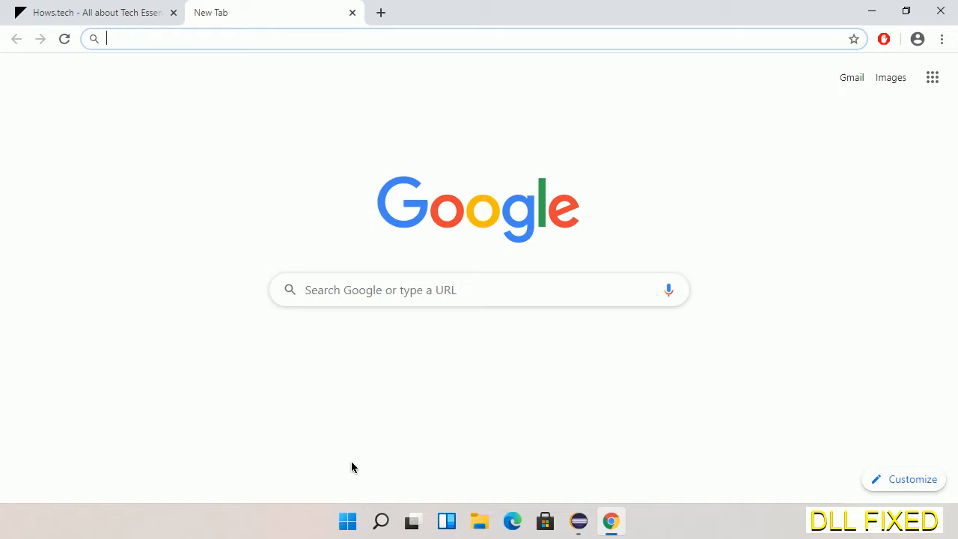
click(64, 38)
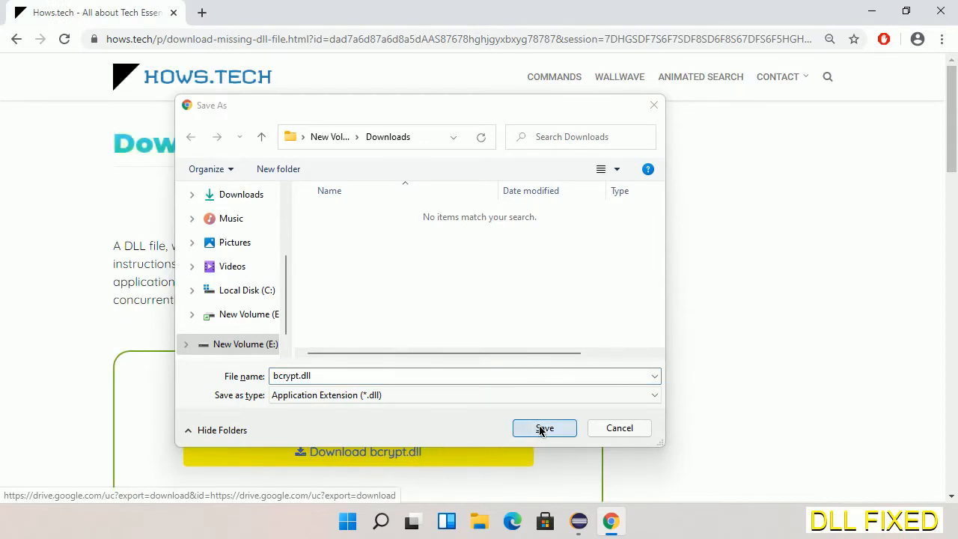
click(545, 428)
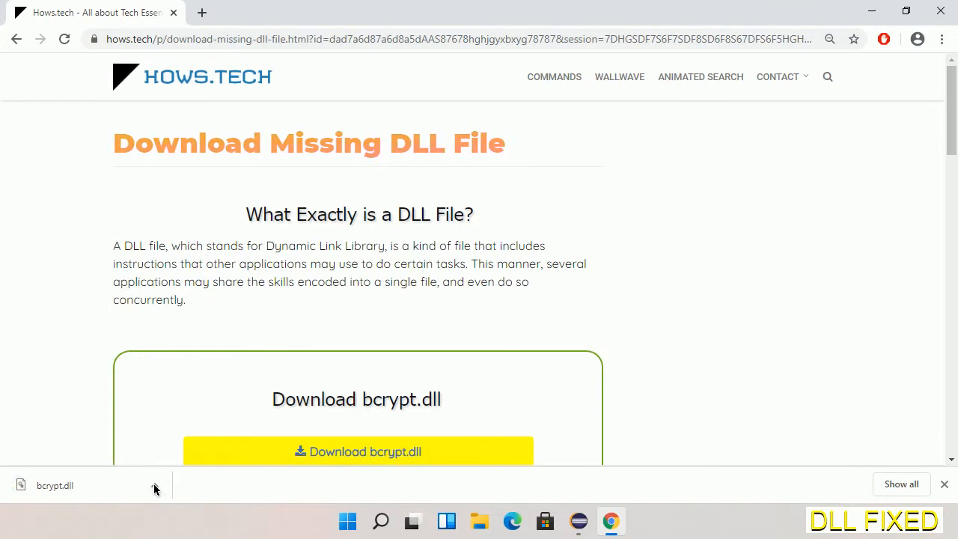
Step: Show bcrypt.dll (166 KB) in the Downloads folder on drive E: and copy it
click(155, 486)
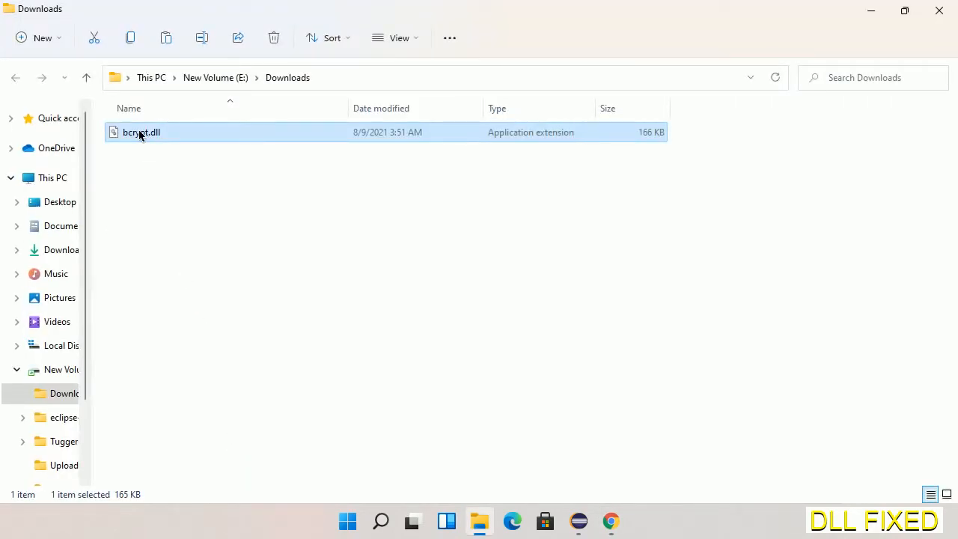
right_click(141, 132)
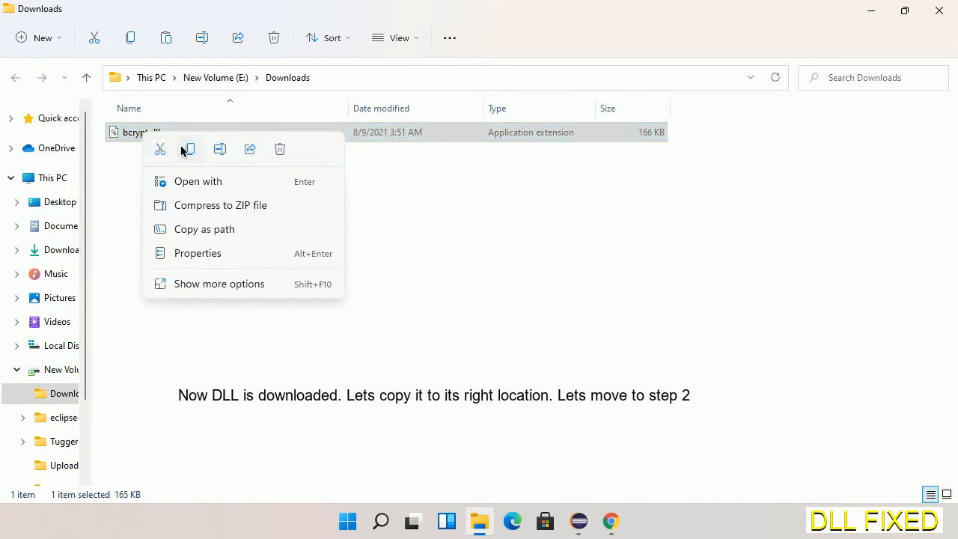
click(189, 149)
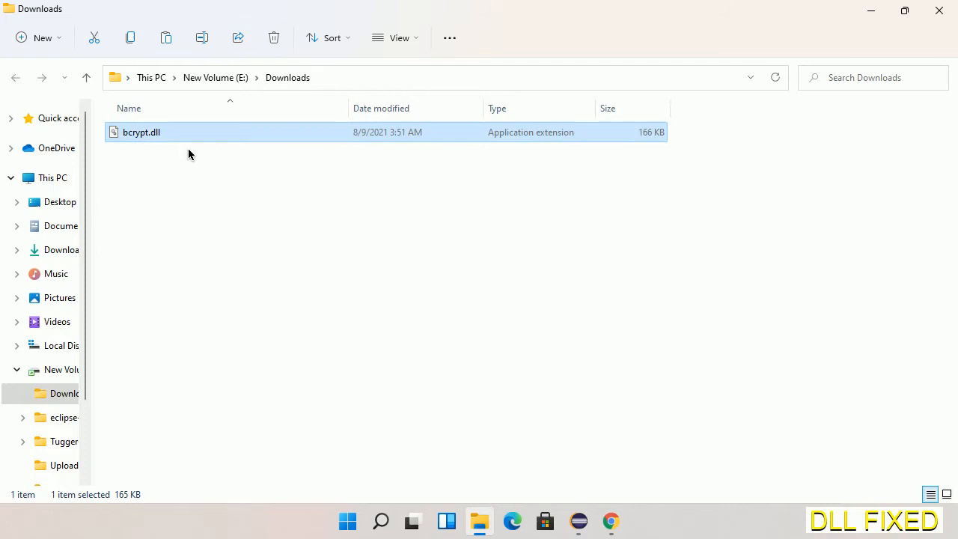
mouse_move(128, 164)
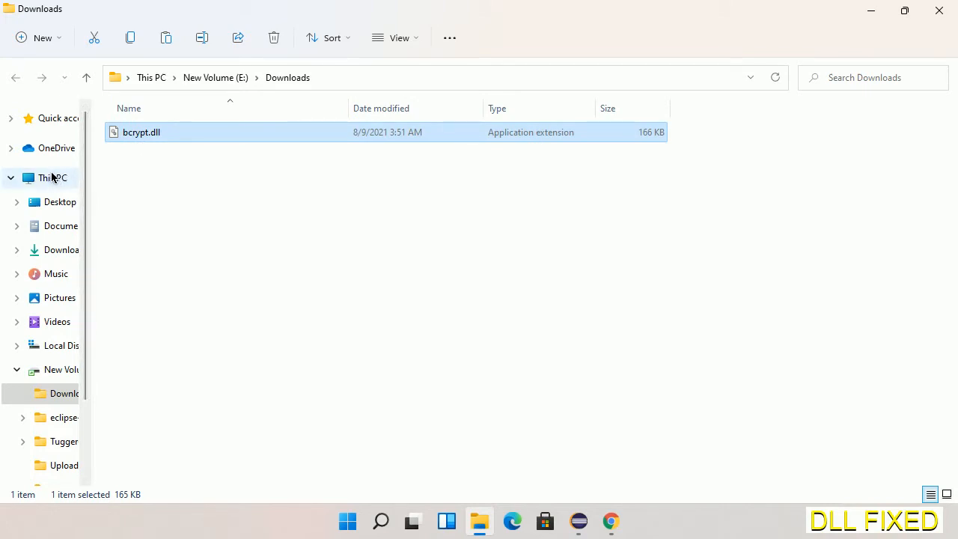
Step: Paste bcrypt.dll into C:\Windows\System32, continuing past the administrator permission prompt
click(52, 178)
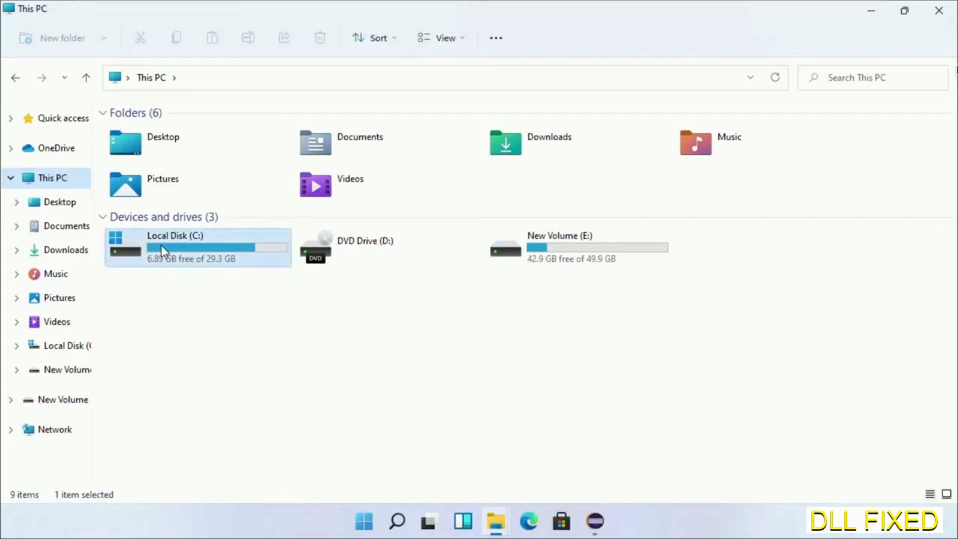
double_click(174, 247)
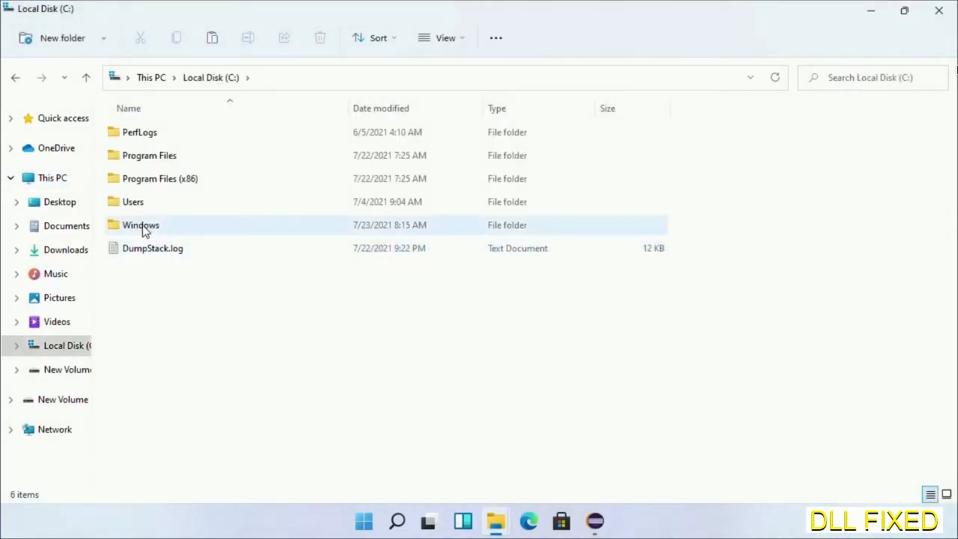
double_click(141, 225)
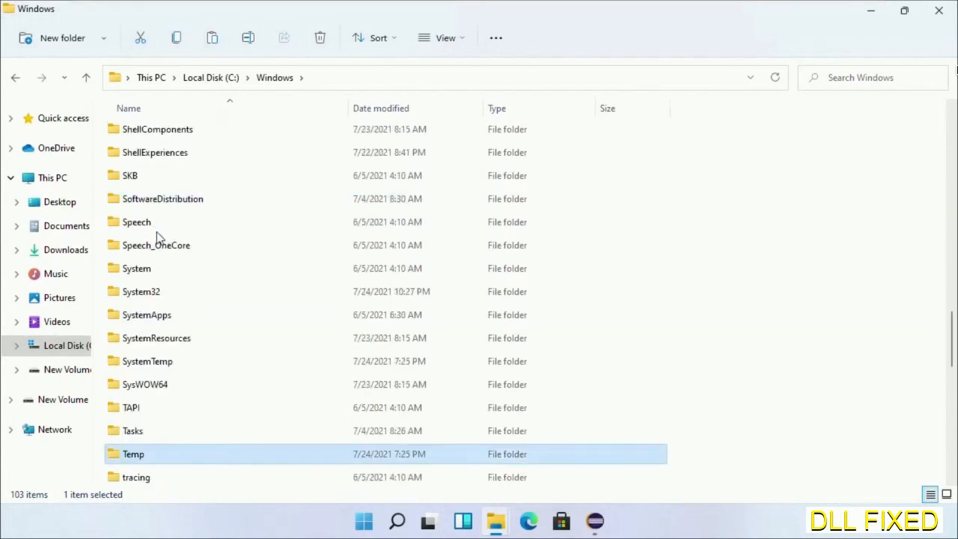
double_click(141, 291)
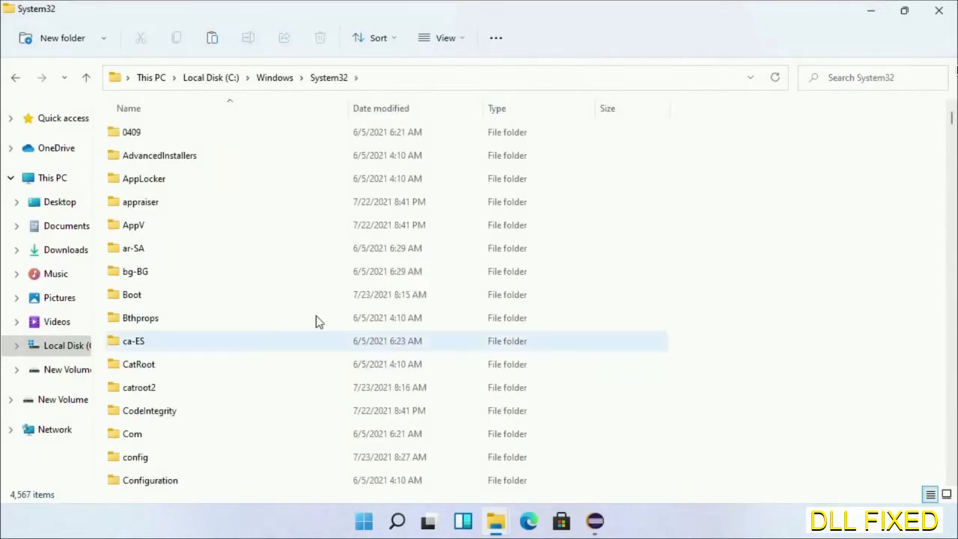
right_click(693, 159)
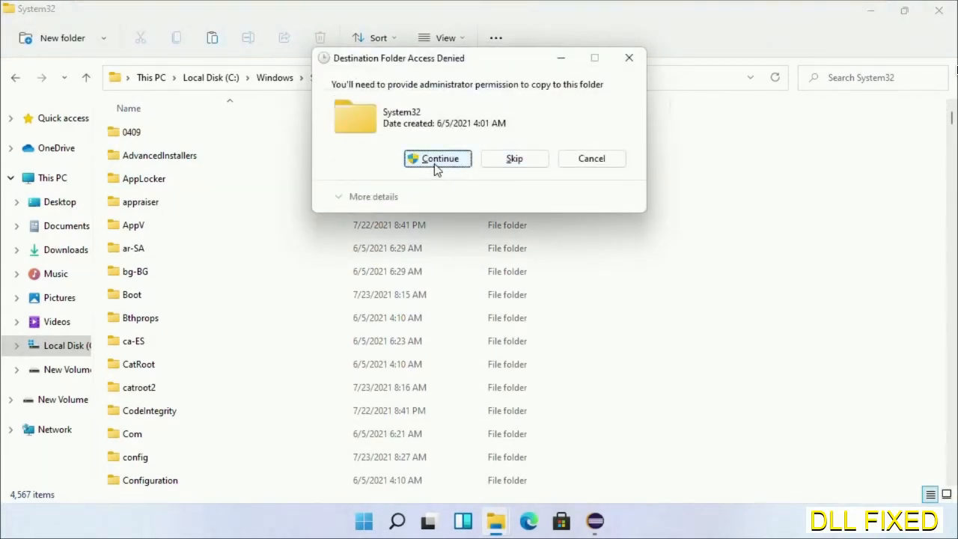
click(437, 158)
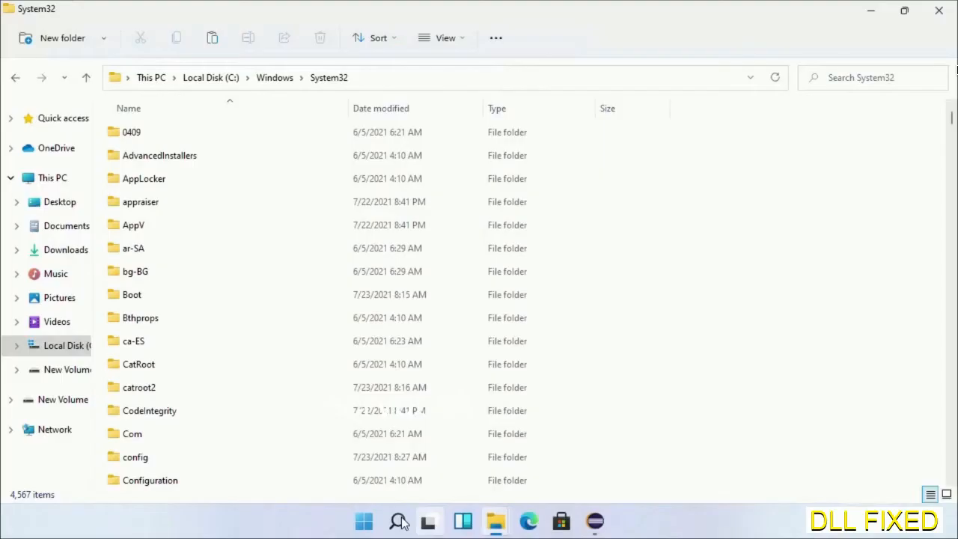
Step: Search for Task Manager and launch it as administrator
text(task)
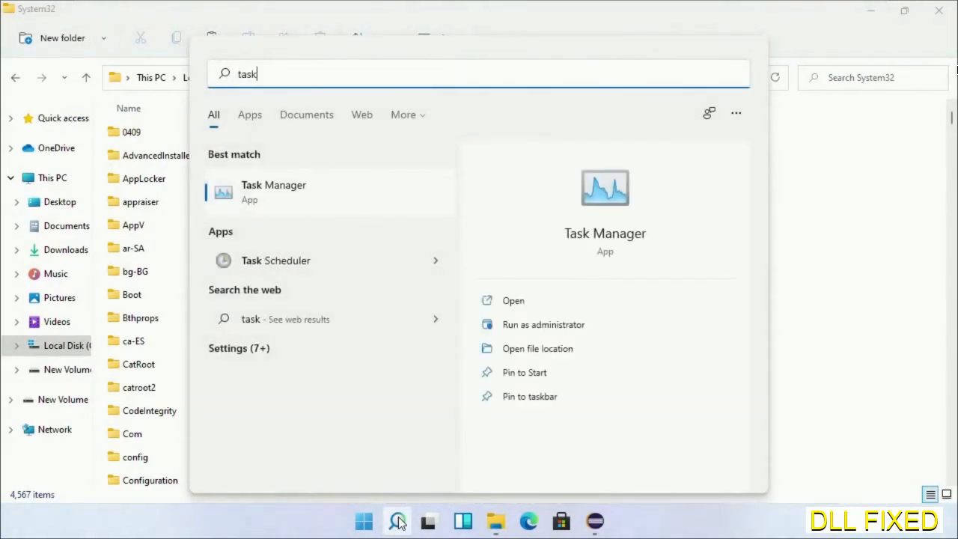
right_click(273, 192)
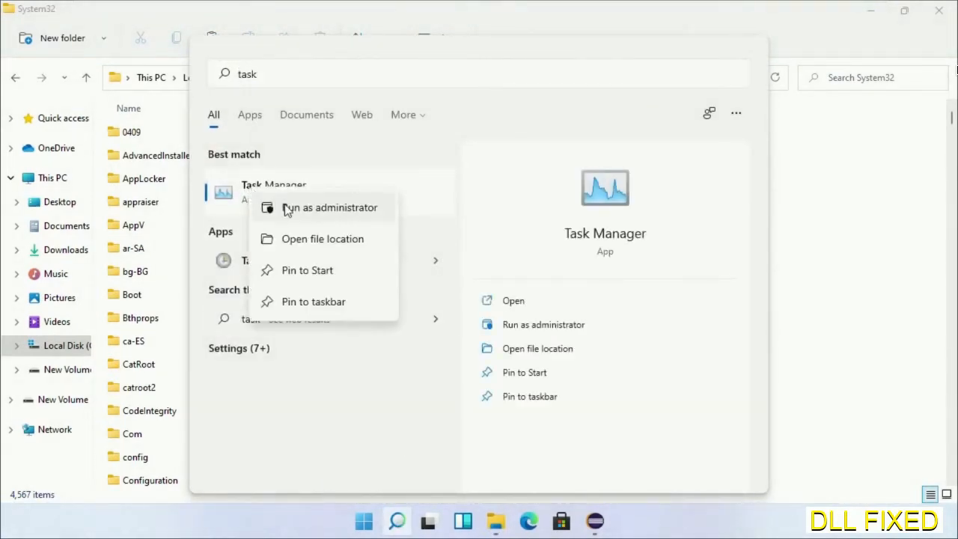
click(330, 207)
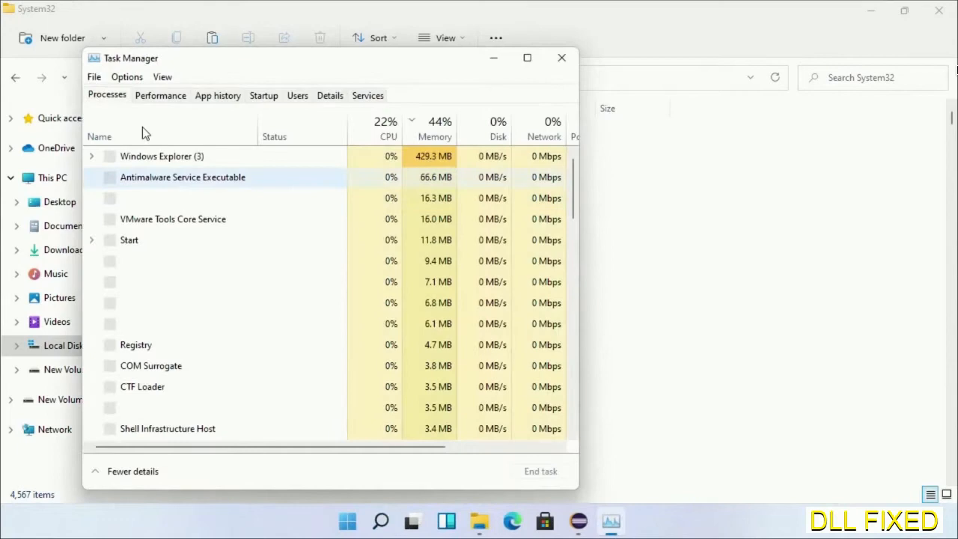
Step: Create a new task running System32\cmd.exe with administrative privileges
click(94, 76)
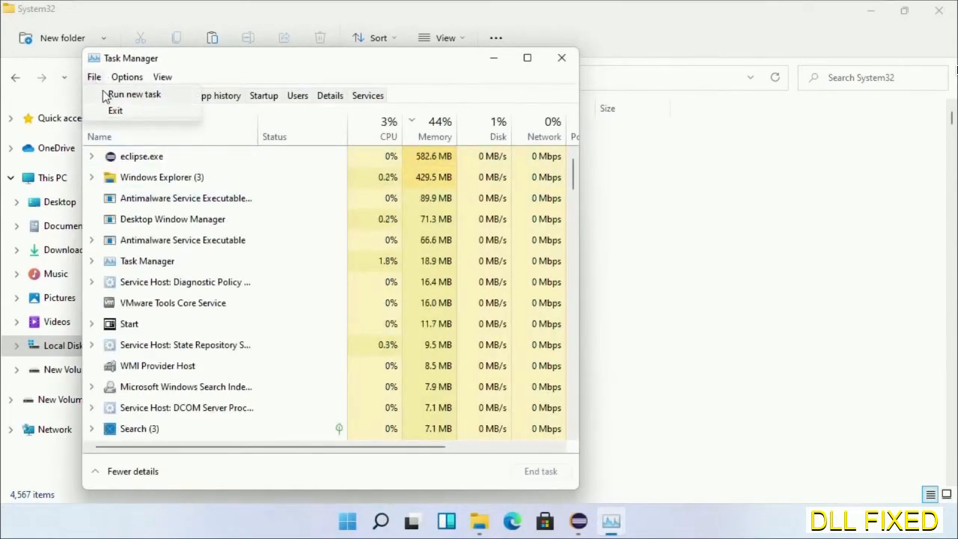
click(134, 93)
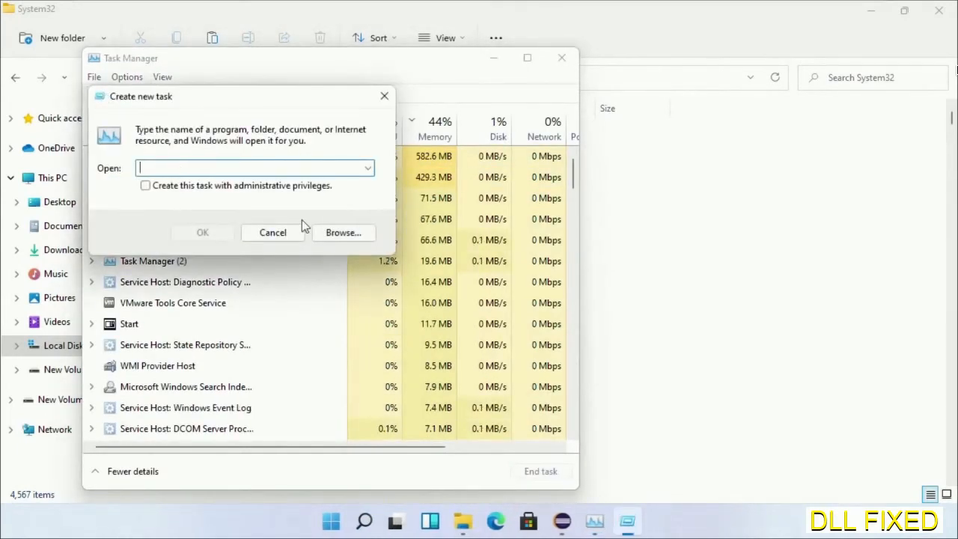
click(343, 232)
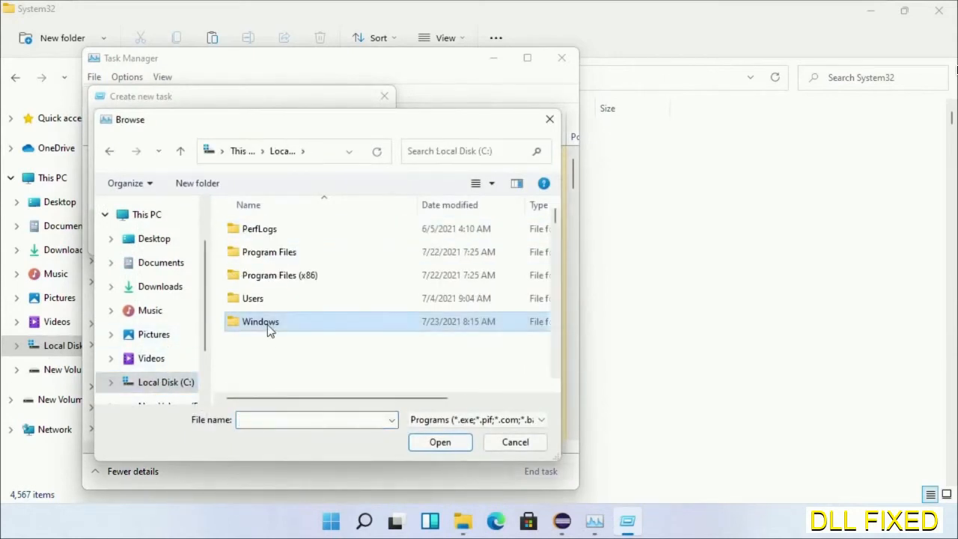
double_click(260, 322)
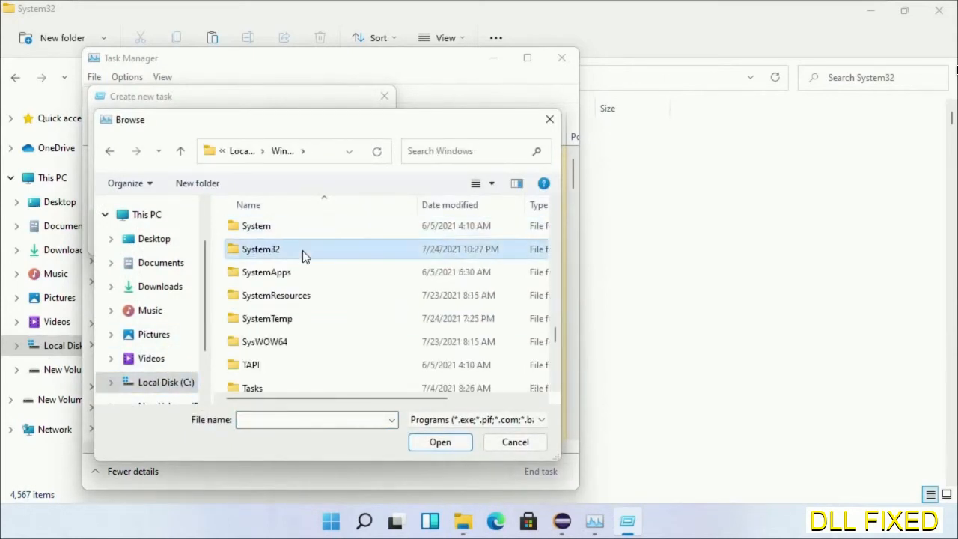
double_click(260, 249)
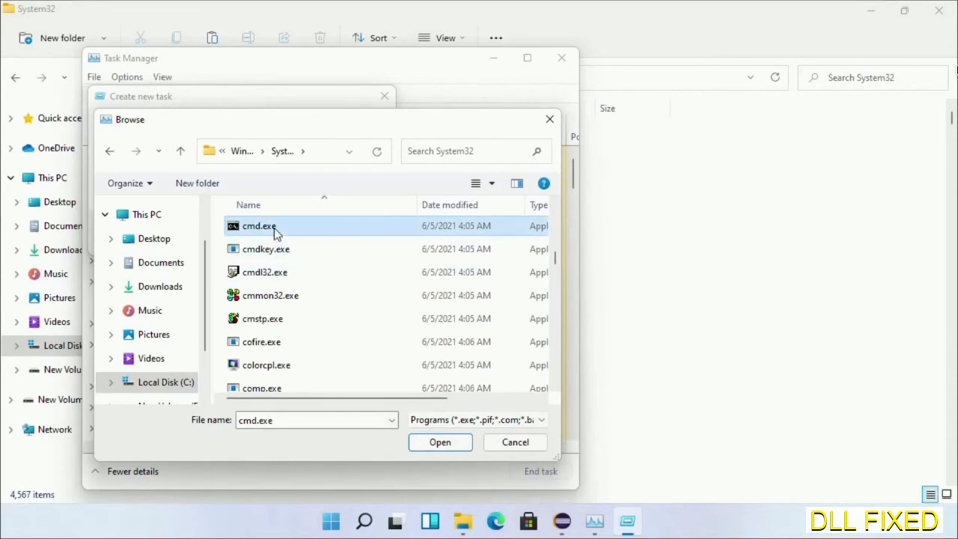
click(440, 442)
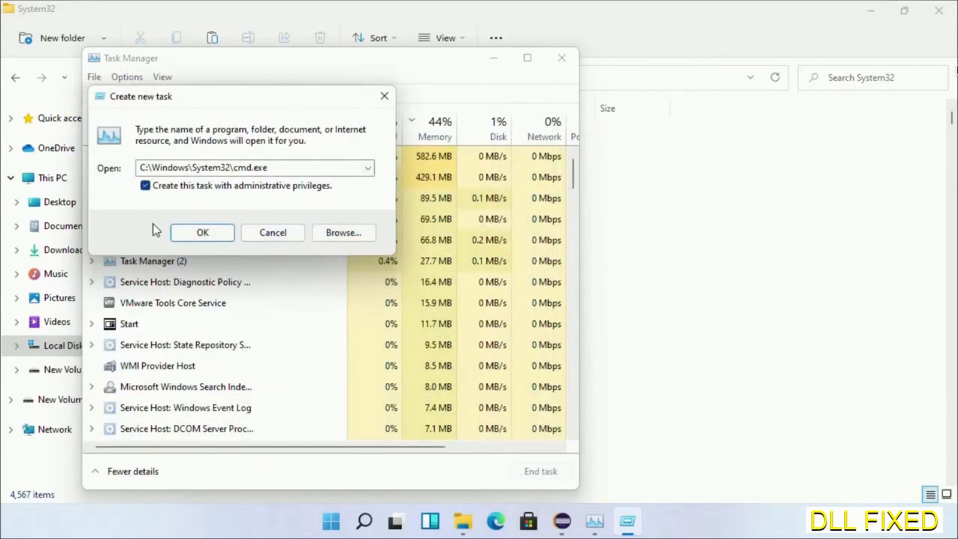
click(202, 232)
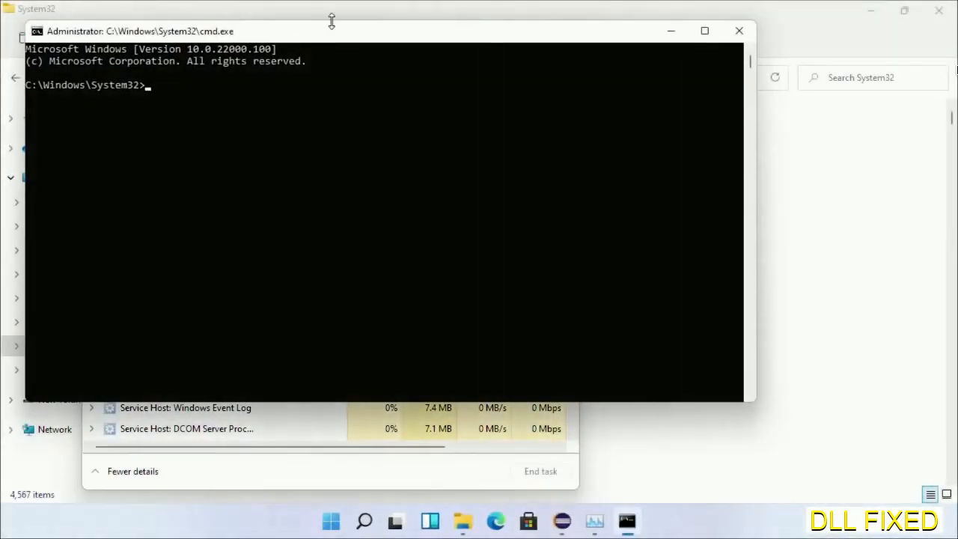
Step: Schedule chkdsk c: /f /r for the next restart by answering Y, then begin typing sfc
click(704, 30)
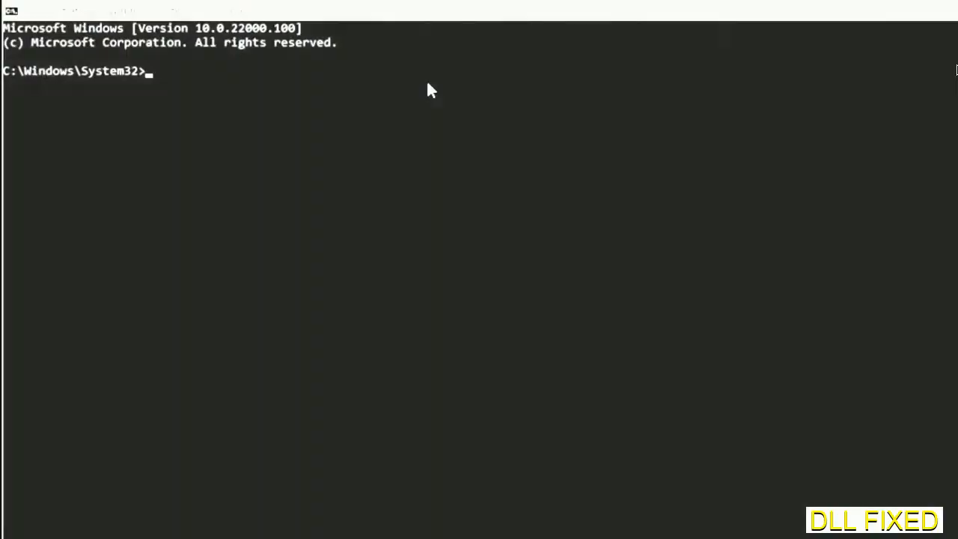
text(chkdsk c /f /r)
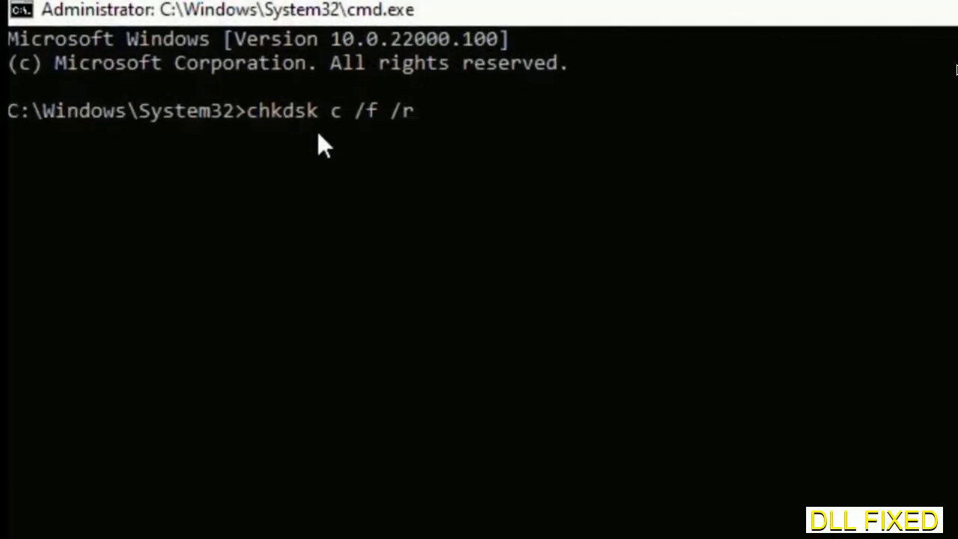
text(:)
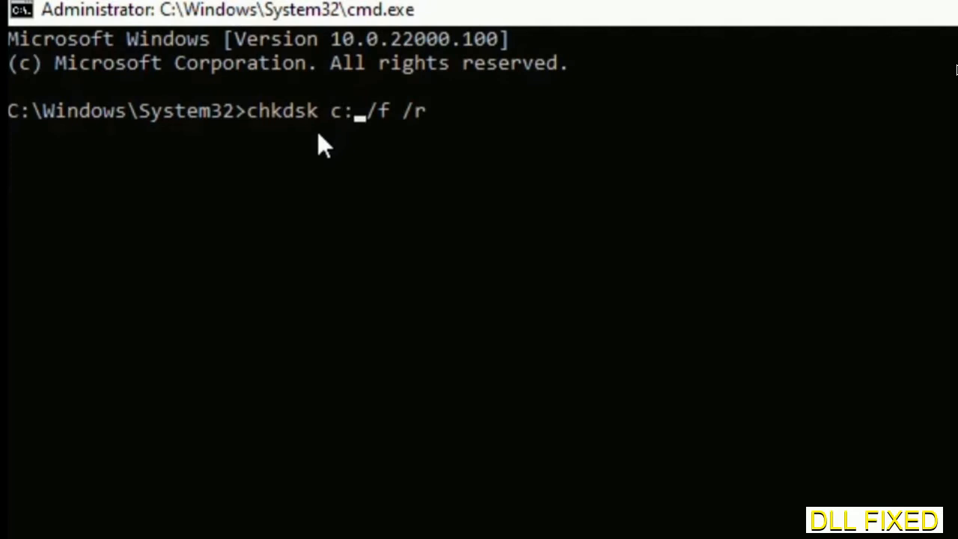
key(enter)
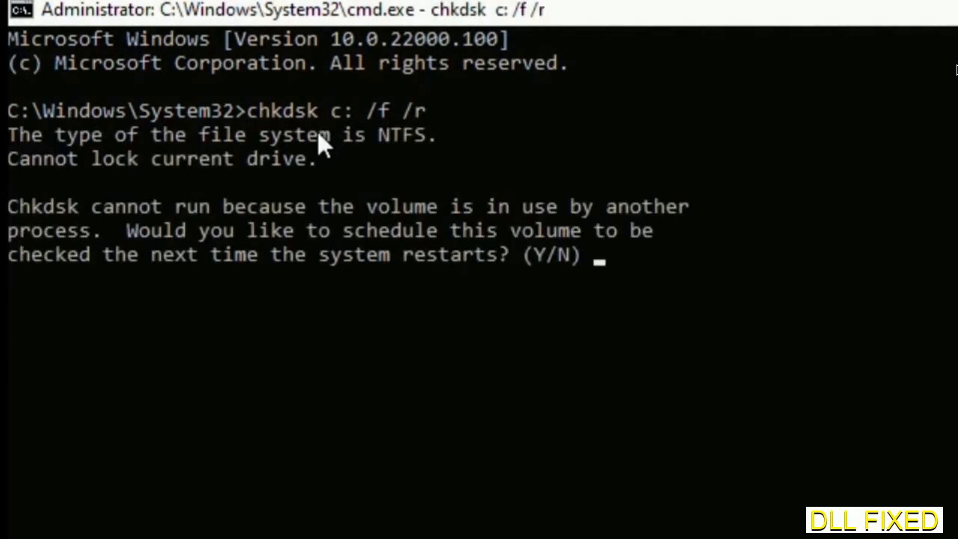
text(Y)
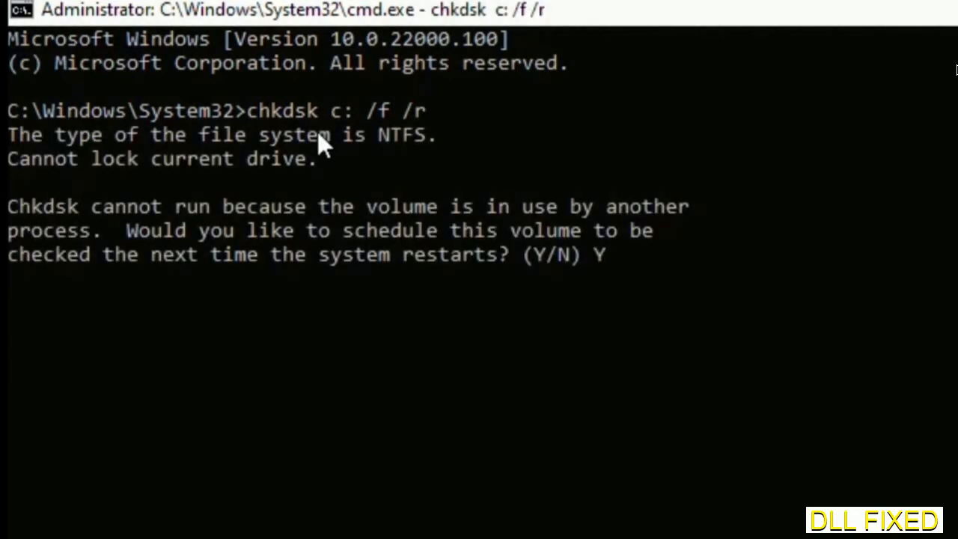
key(Enter)
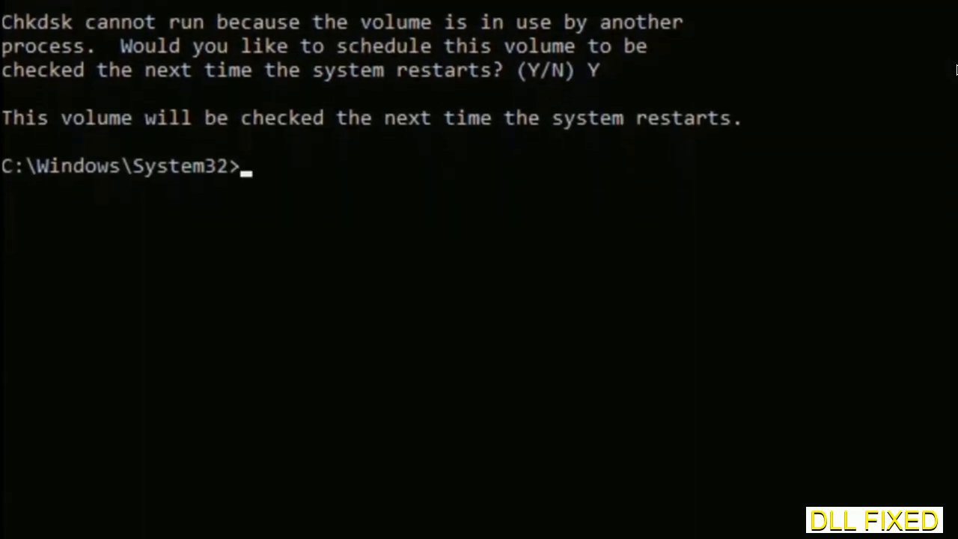
text(sfc)
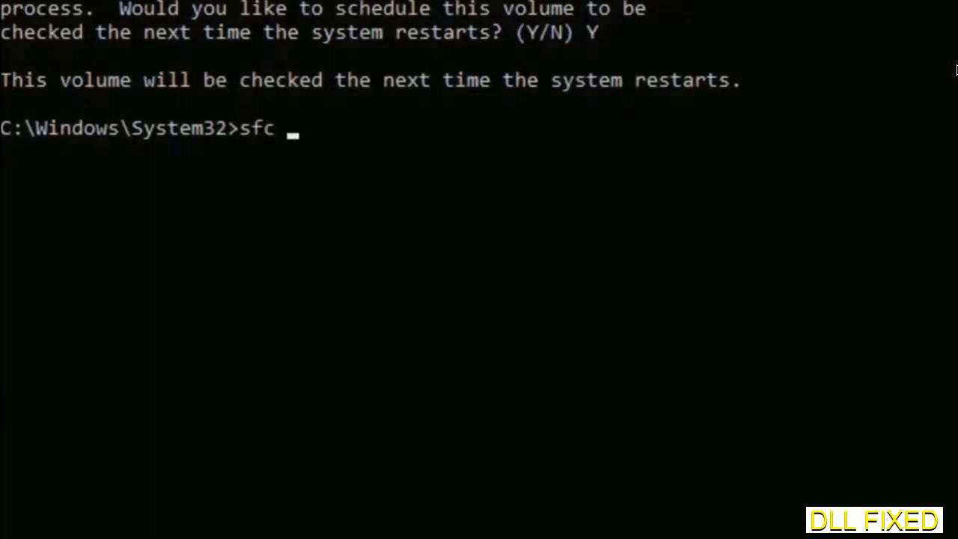
Step: Run sfc /scannow so verification starts, then bring Task Manager to the front
text(/scanno)
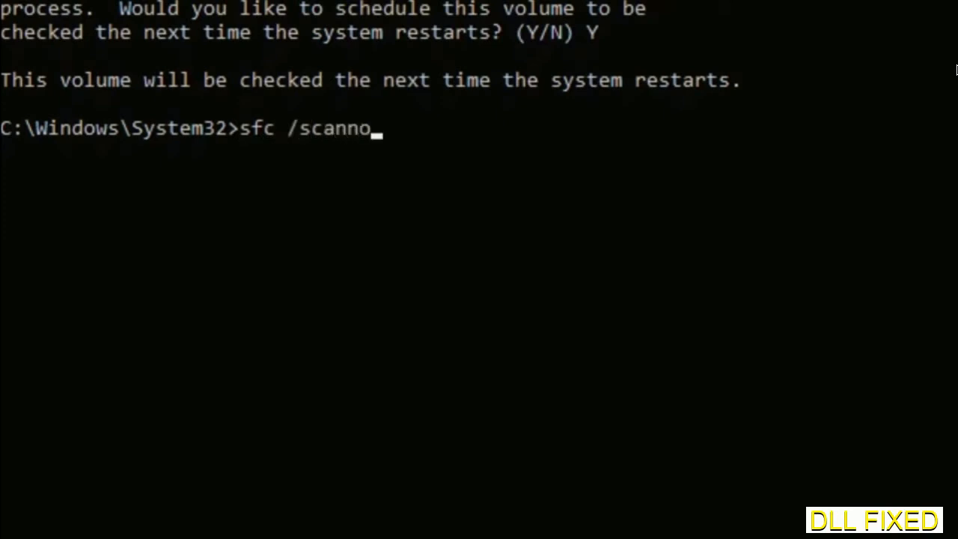
text(w)
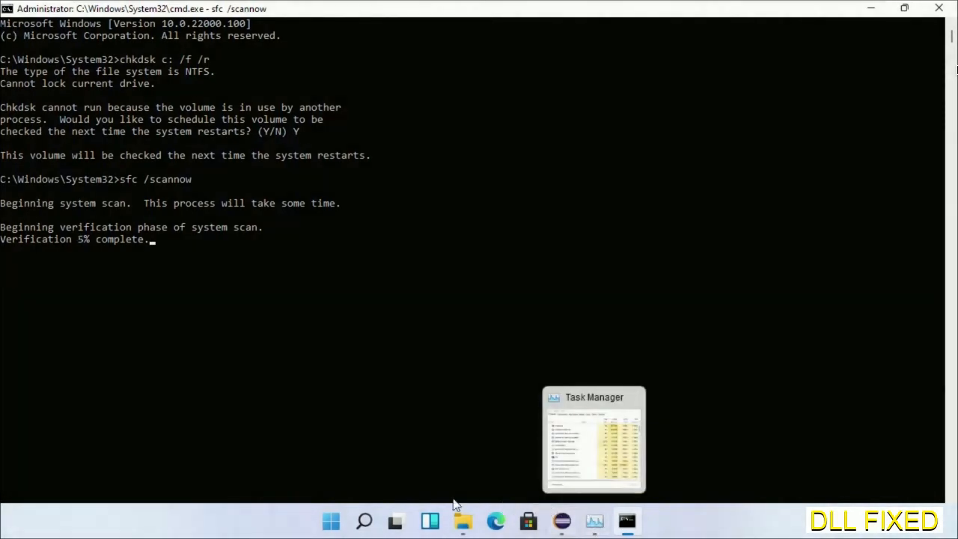
click(593, 521)
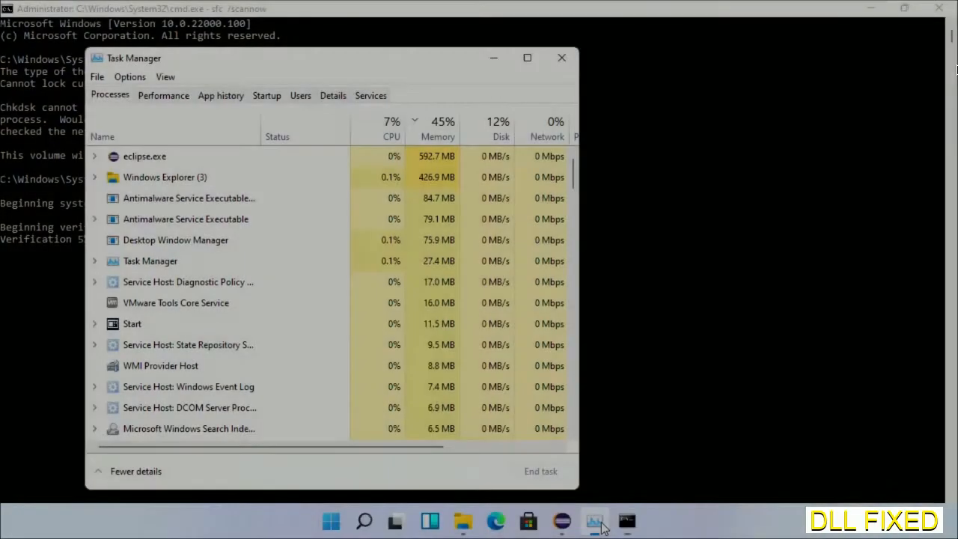
Step: Run a new administrator cmd task from Task Manager and switch to that window
click(96, 76)
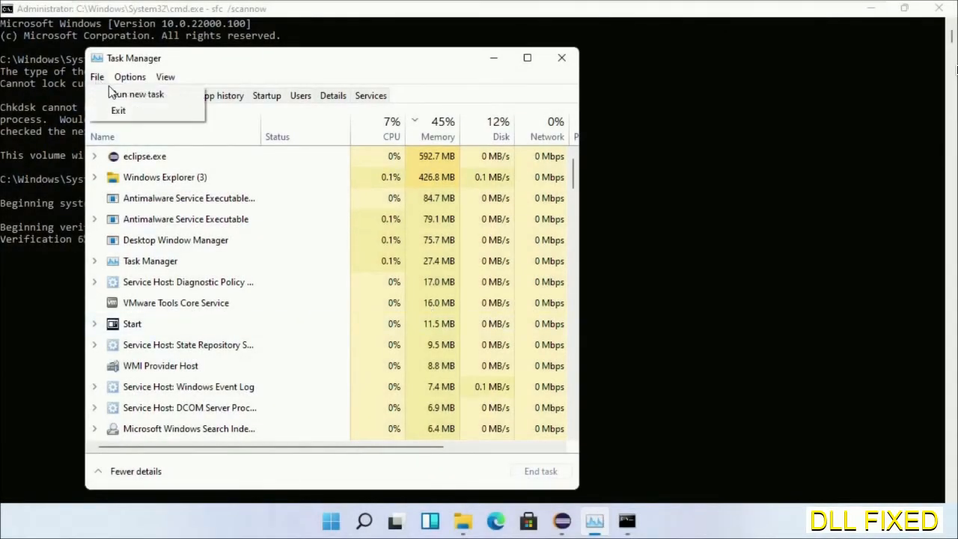
click(137, 94)
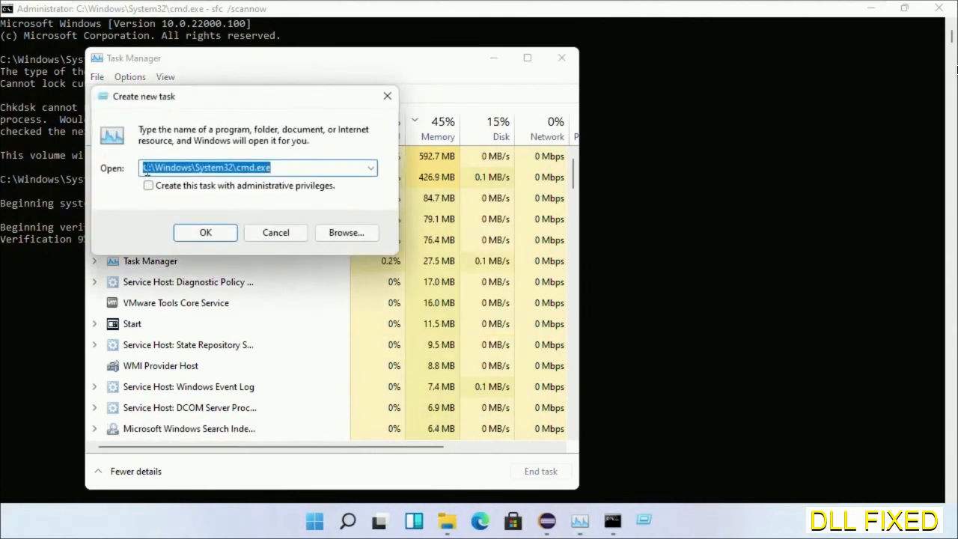
click(149, 184)
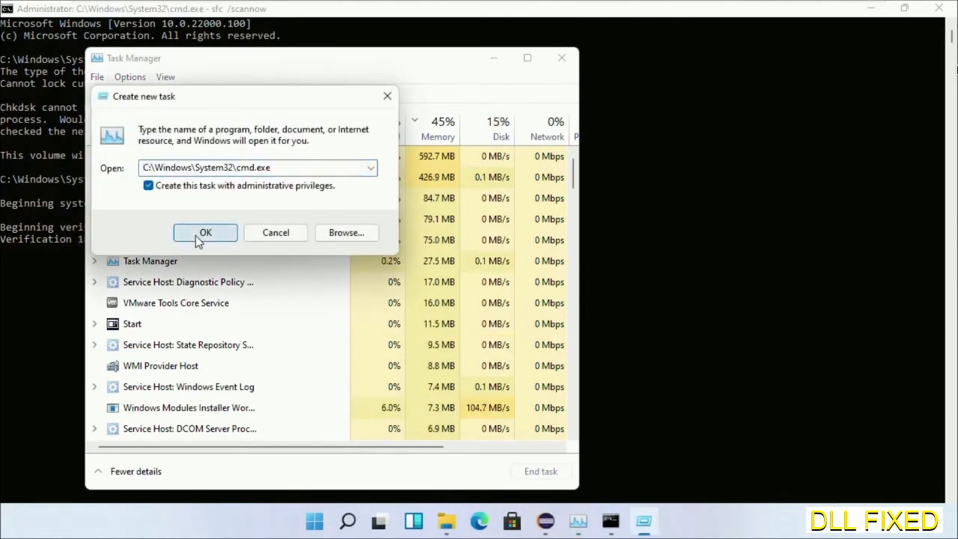
click(206, 233)
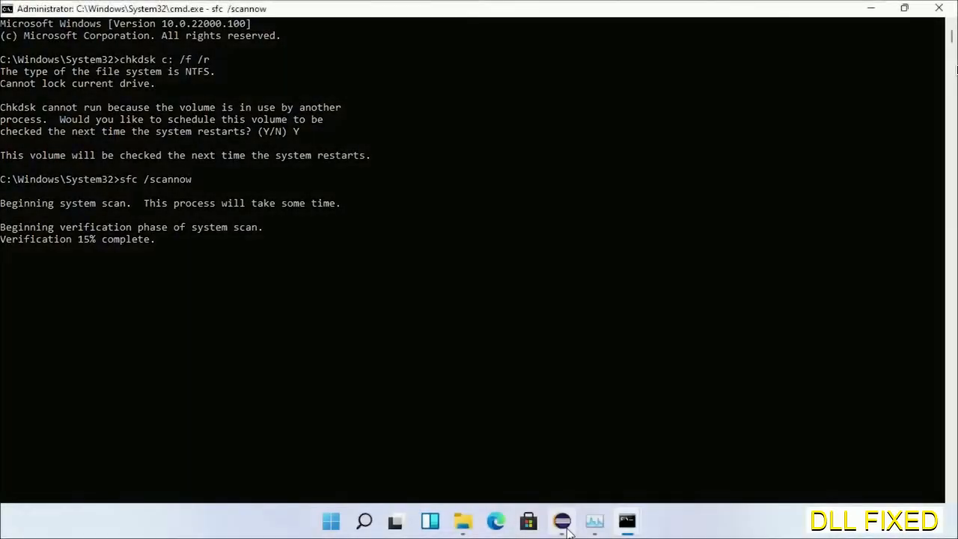
click(562, 522)
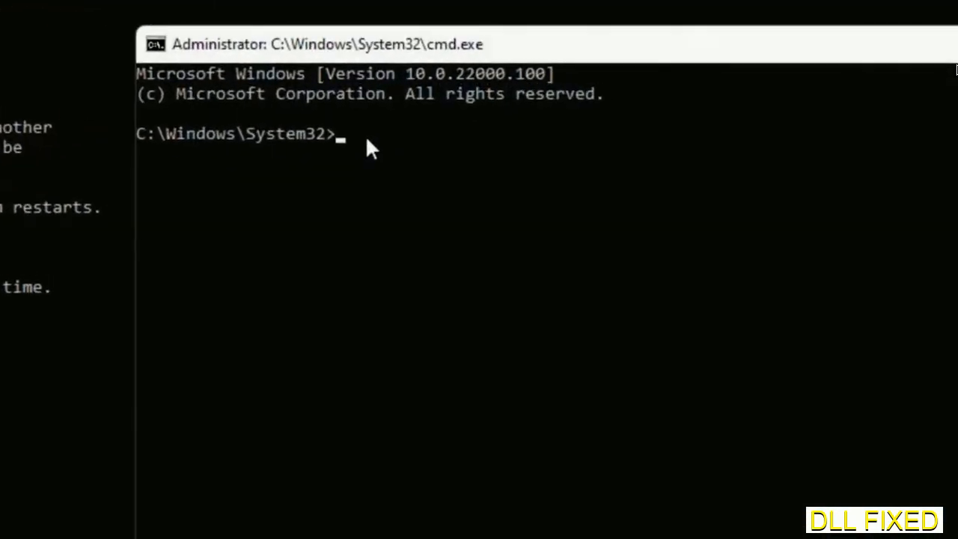
Step: Enter regsvr32 "C:\Windows\System32\myMissingDllFile.dll" in the new prompt, then open Windows search
text(regsvr32 "C:\Windows\System32\myMissingDllFile.dll")
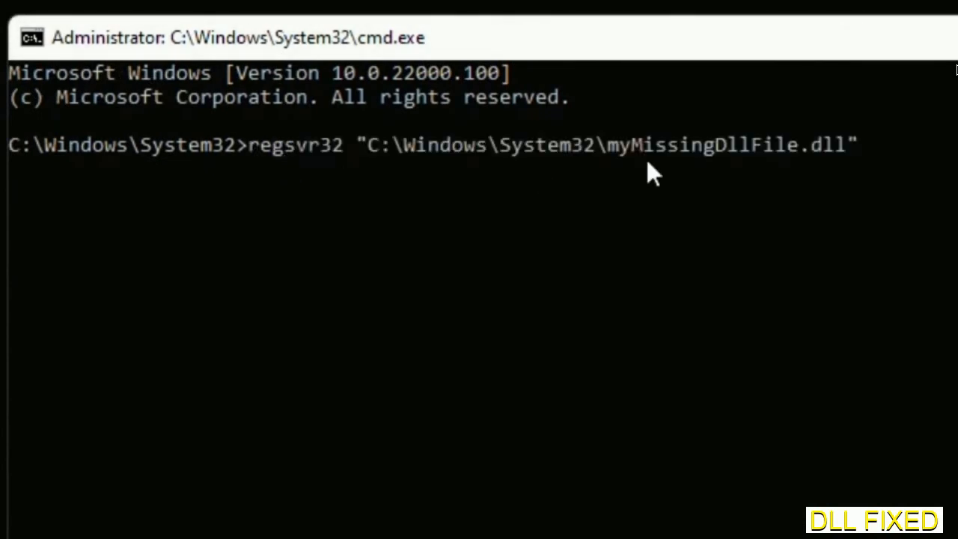
mouse_move(614, 166)
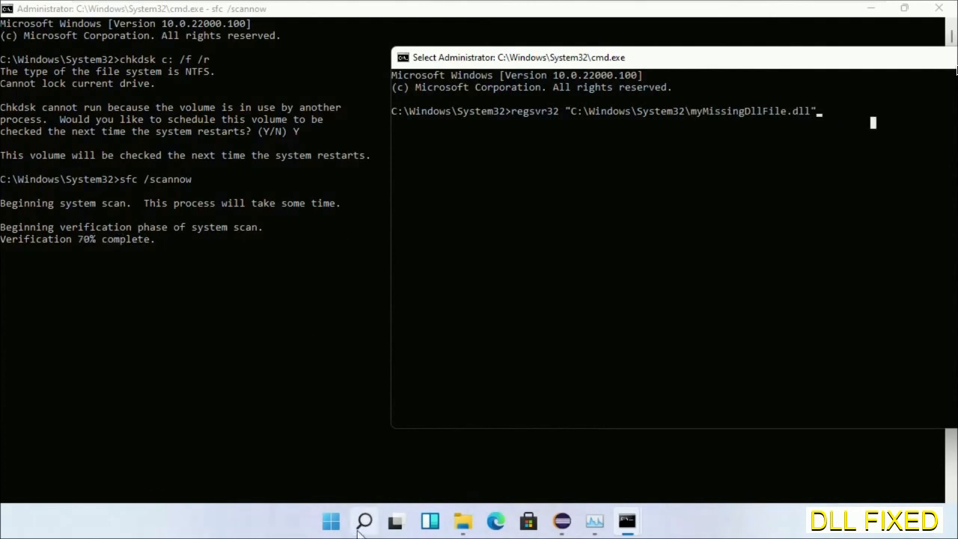
click(364, 522)
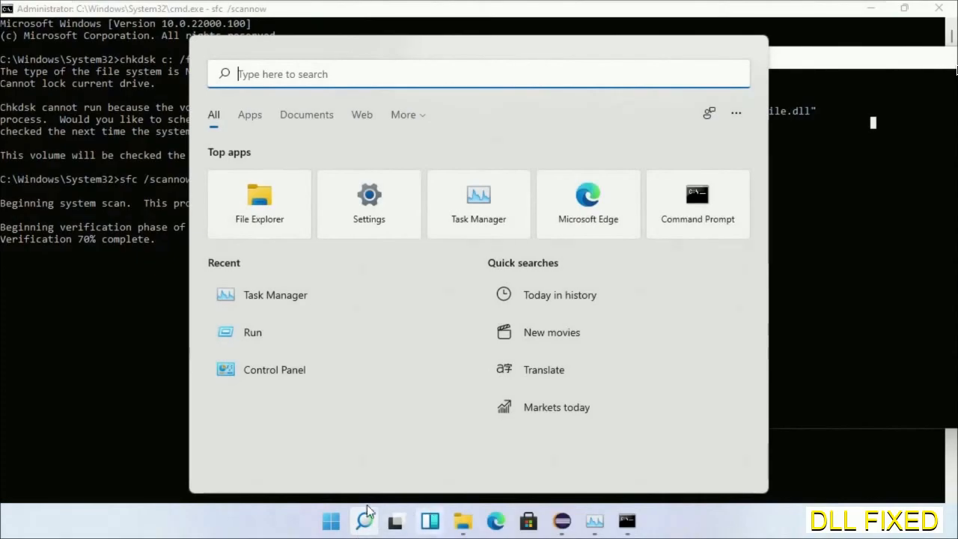